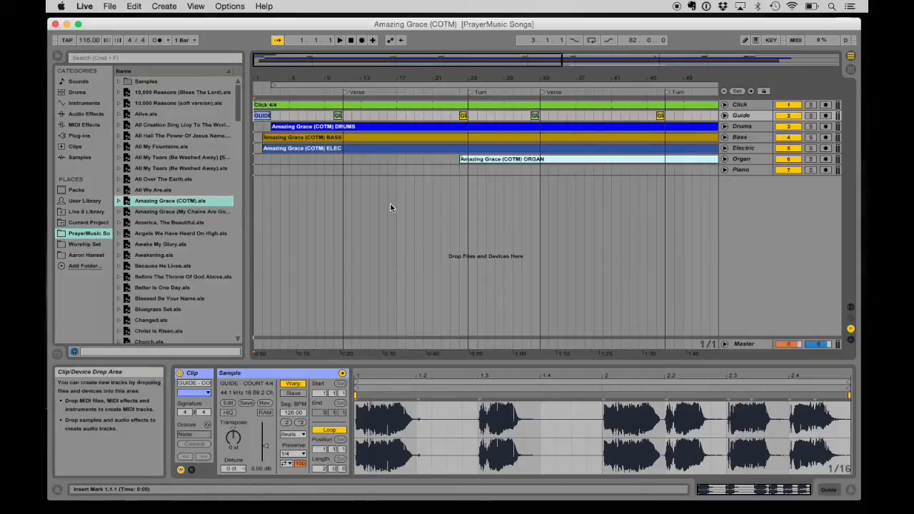
Save the Amazing Grace set as a new Live Set named starting with '1-' in PrayerMusic Songs.
left_click(109, 6)
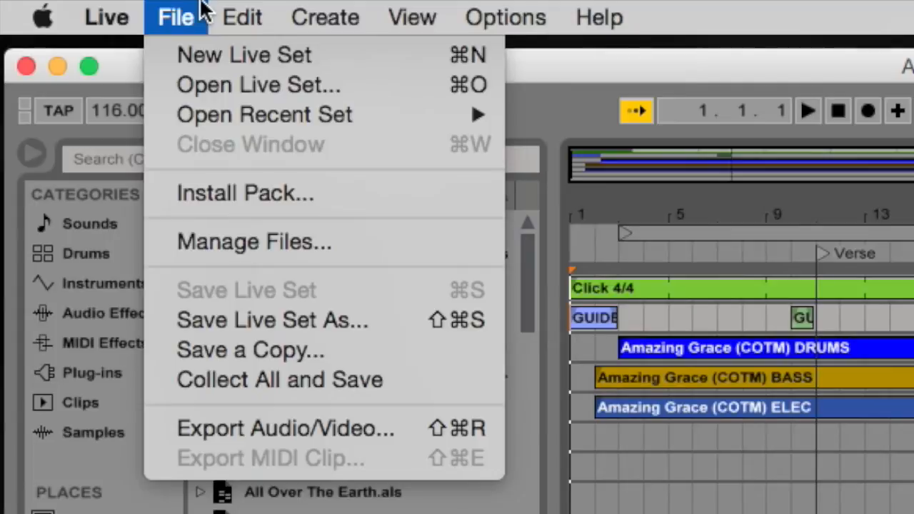
left_click(272, 320)
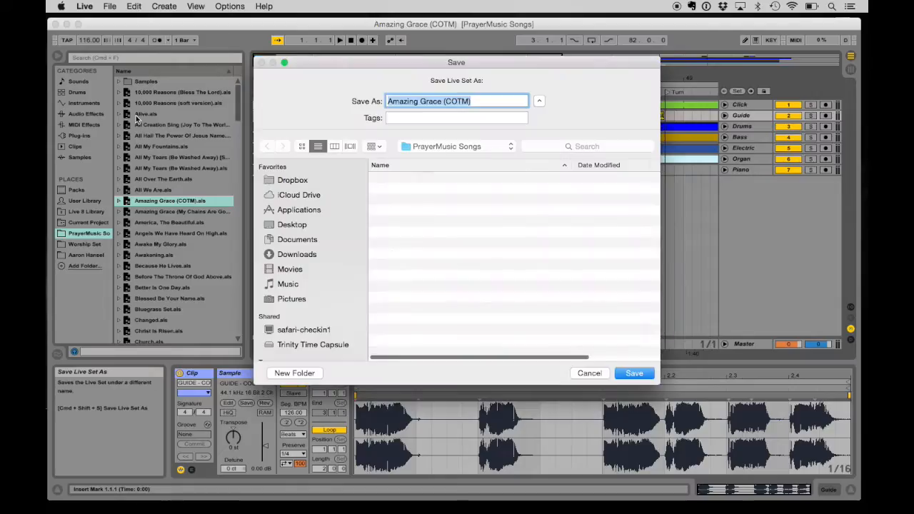
type("1-")
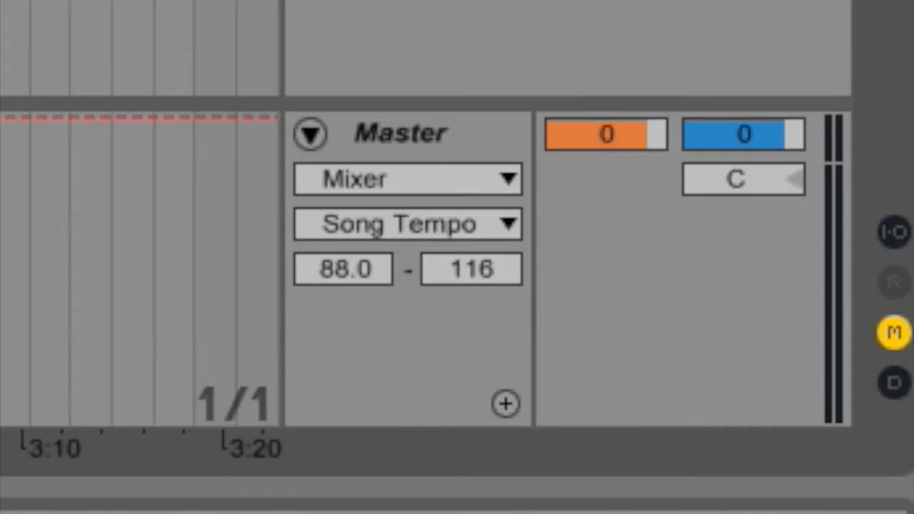
Set the Song Tempo envelope range to 88–116 and place a ~110.62 breakpoint near 2:53.
left_click(470, 269)
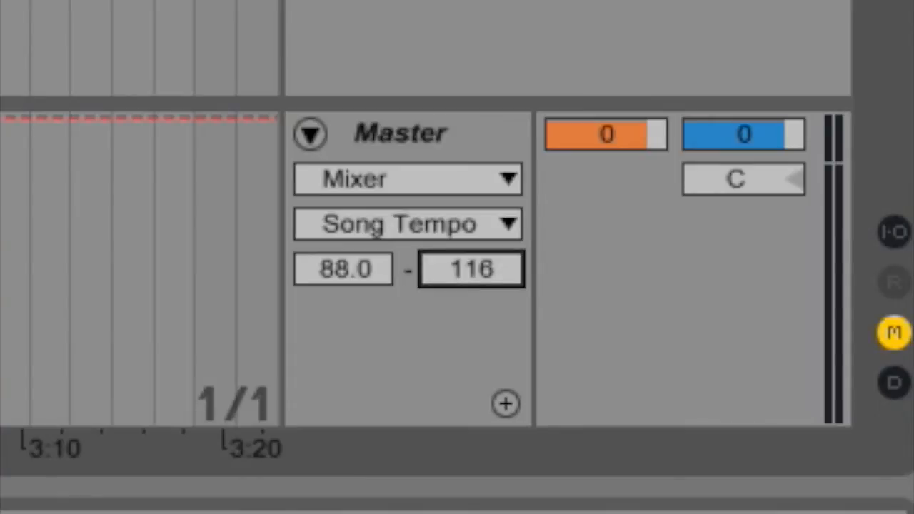
left_click(343, 268)
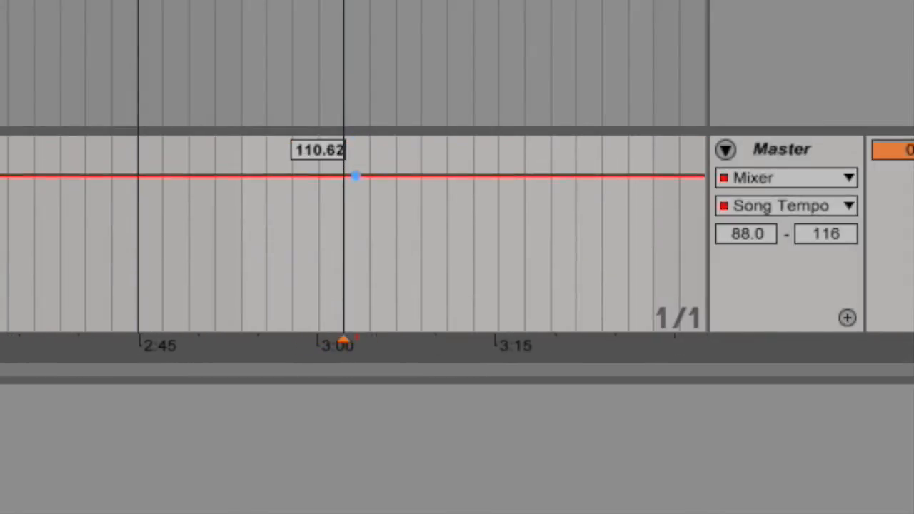
left_click_drag(354, 177, 349, 140)
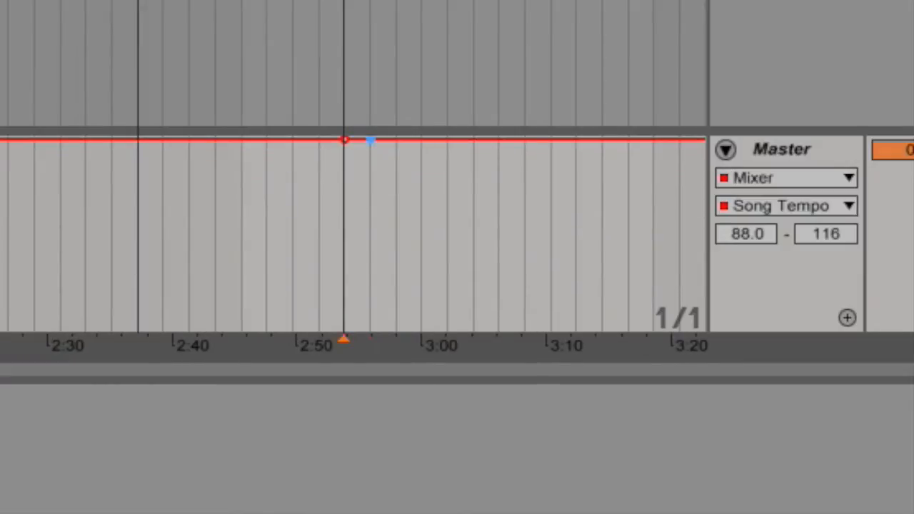
left_click_drag(370, 142, 343, 329)
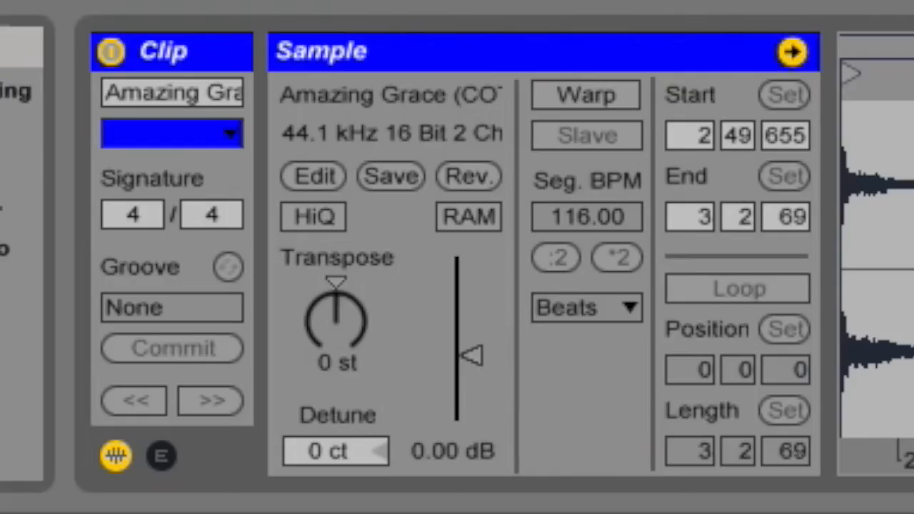
Turn Warp off on the ending clip so it ignores the song tempo.
left_click(586, 94)
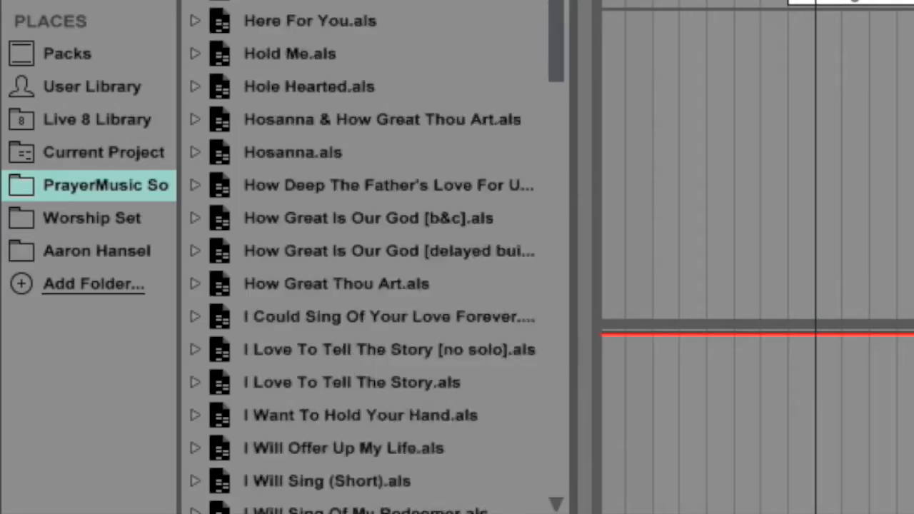
Scroll the PrayerMusic Songs list down to the sets beginning with H and I.
scroll("down", 3)
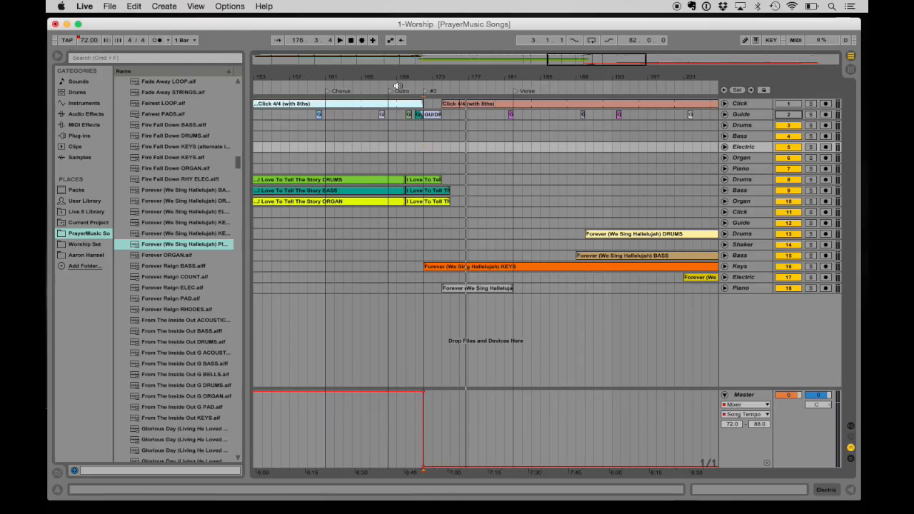
Move playback to the handoff from I Love To Tell The Story into Forever to check the tempo shift.
left_click(340, 40)
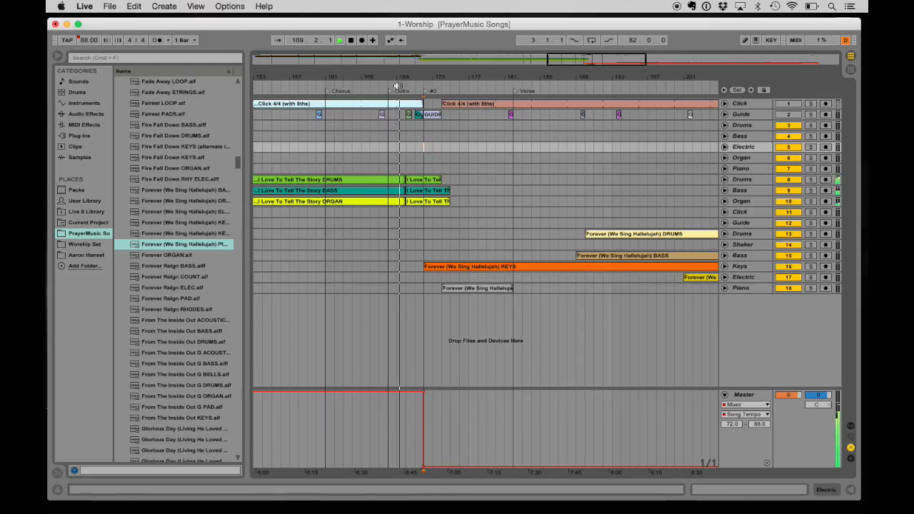